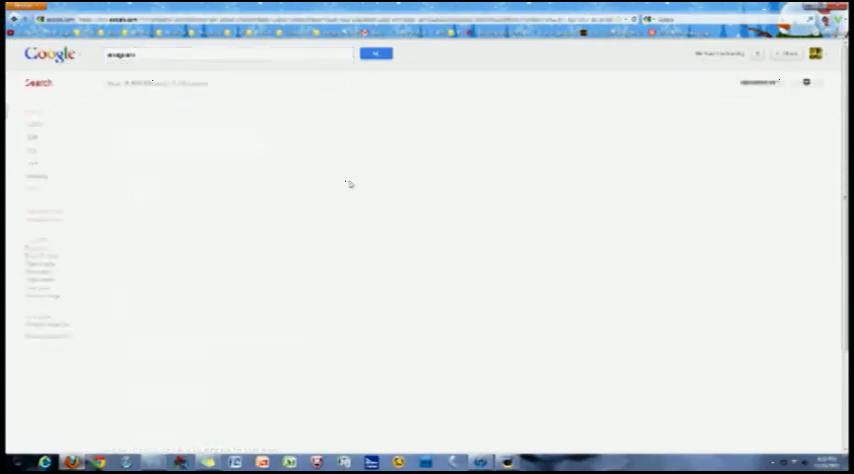
- Search Google for 'recursion' to reveal the 'Did you mean: recursion' Easter egg
click(376, 52)
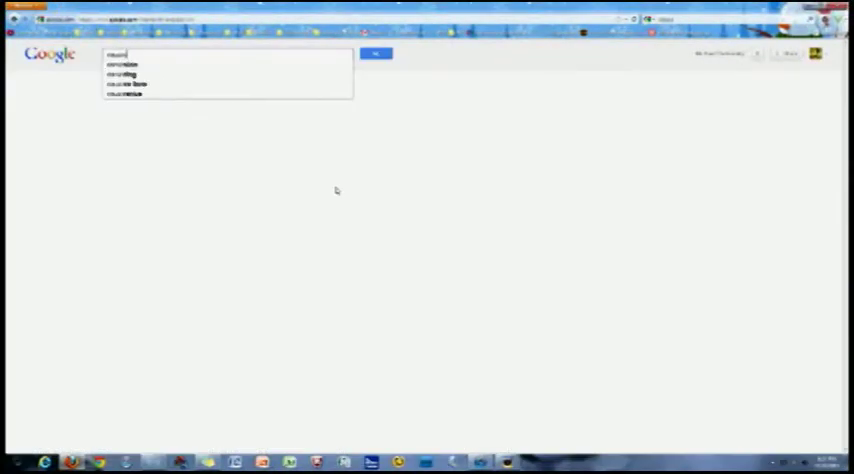
click(376, 54)
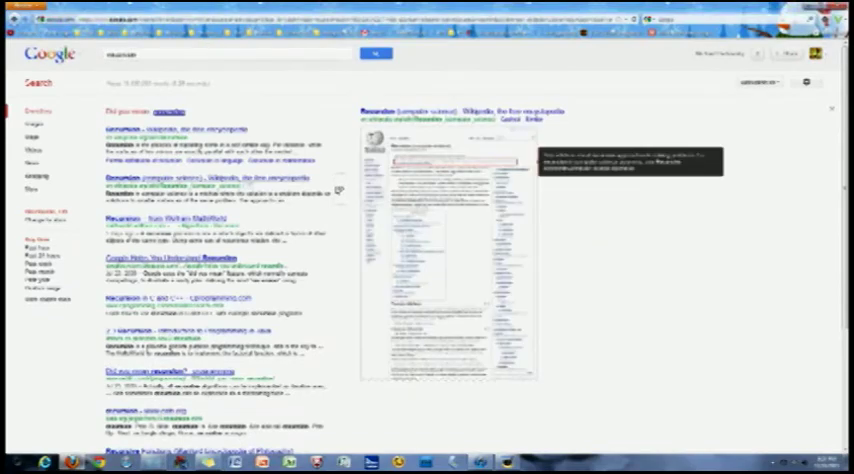